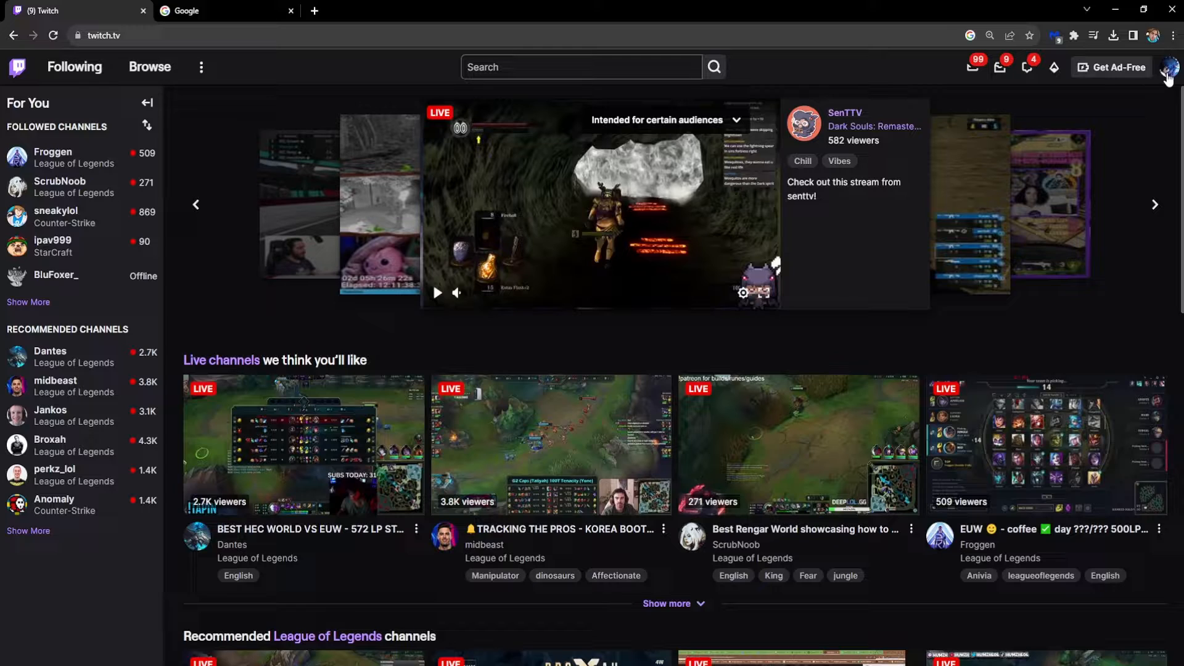
- Go to your own channel page from the avatar's account menu
{"action": "left_click", "coordinate": [1166, 67]}
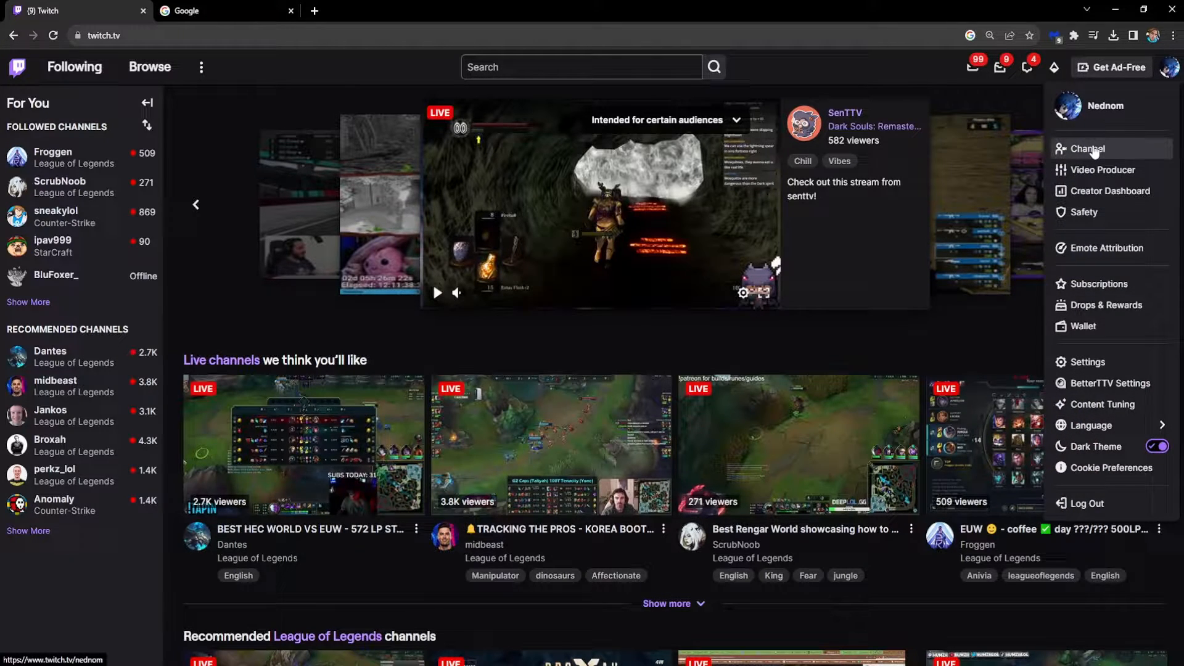
{"action": "left_click", "coordinate": [1087, 149]}
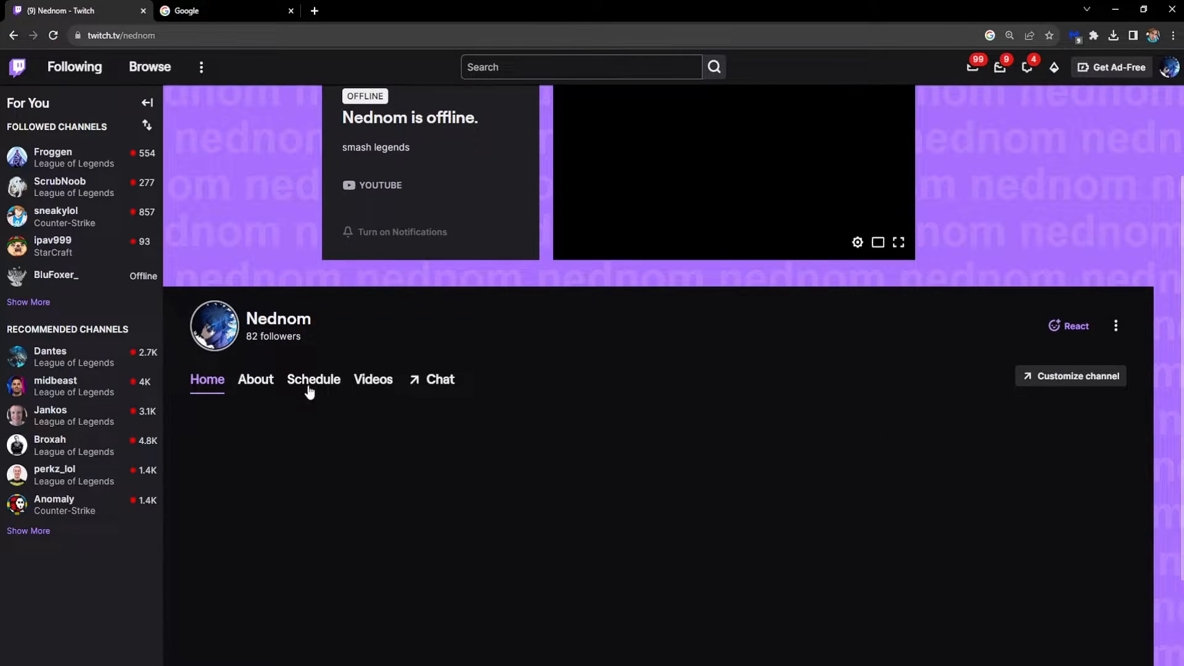
- Show the channel's About section with the Edit Panels toggle turned on
{"action": "left_click", "coordinate": [256, 379]}
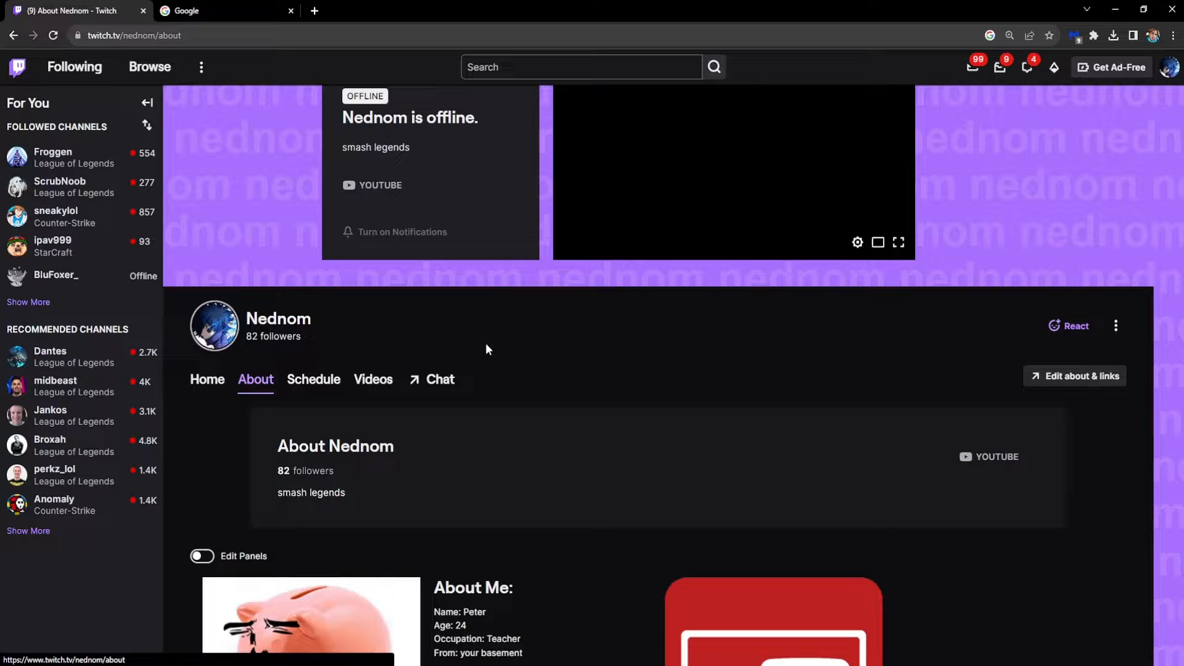
{"action": "scroll", "scroll_direction": "down", "scroll_amount": 3}
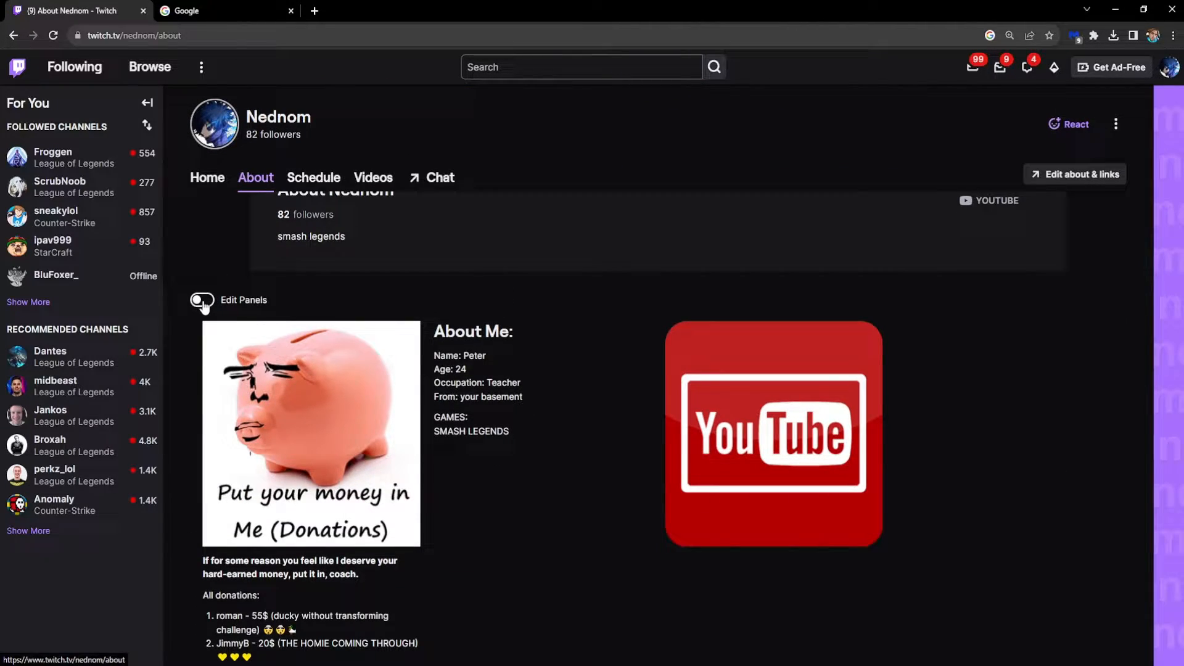
{"action": "left_click", "coordinate": [201, 300]}
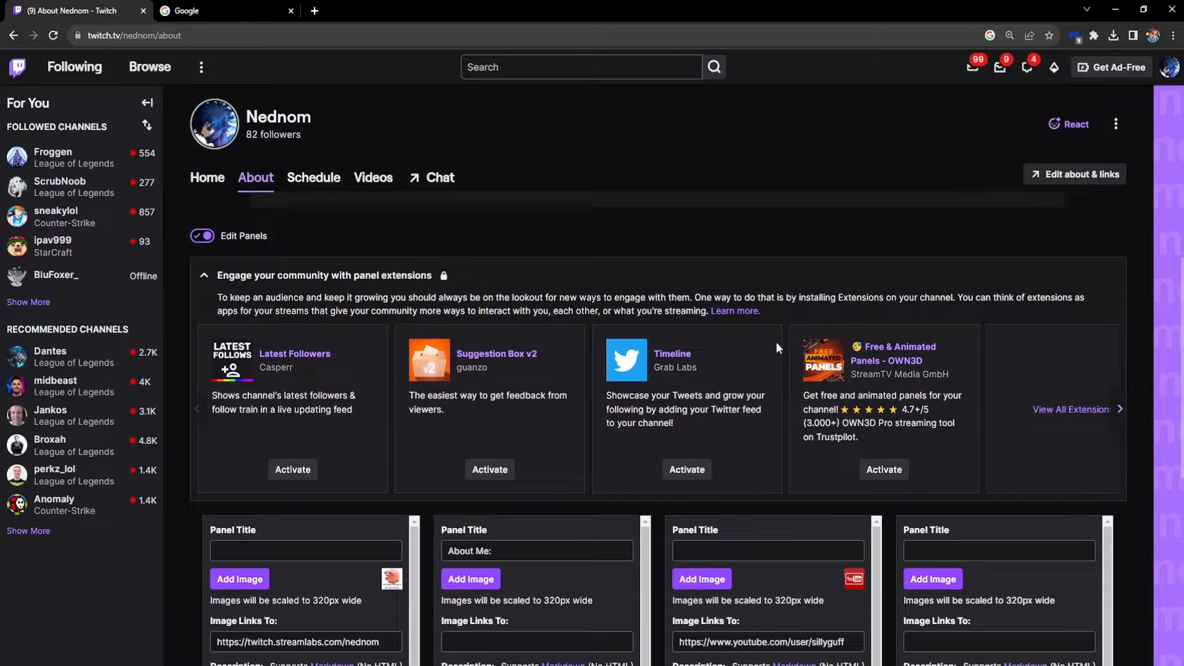
{"action": "scroll", "scroll_direction": "down", "scroll_amount": 3}
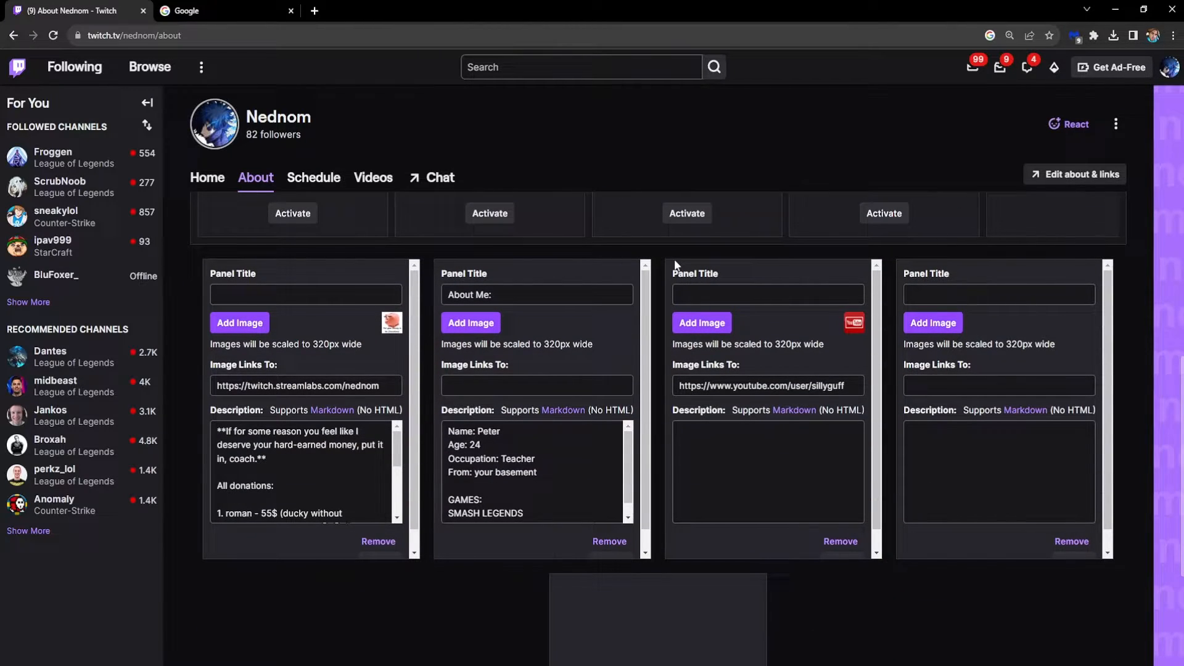
- Add a blank fourth Text or Image panel from the empty plus tile
{"action": "left_click", "coordinate": [1070, 540]}
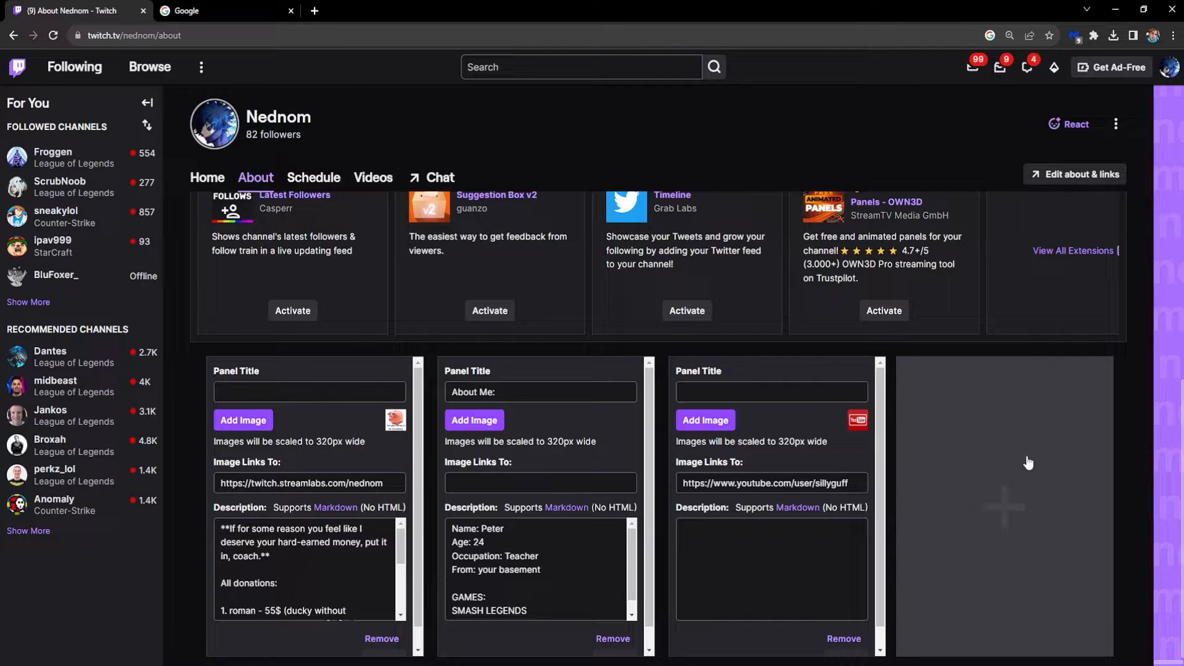
{"action": "mouse_move", "coordinate": [1076, 432]}
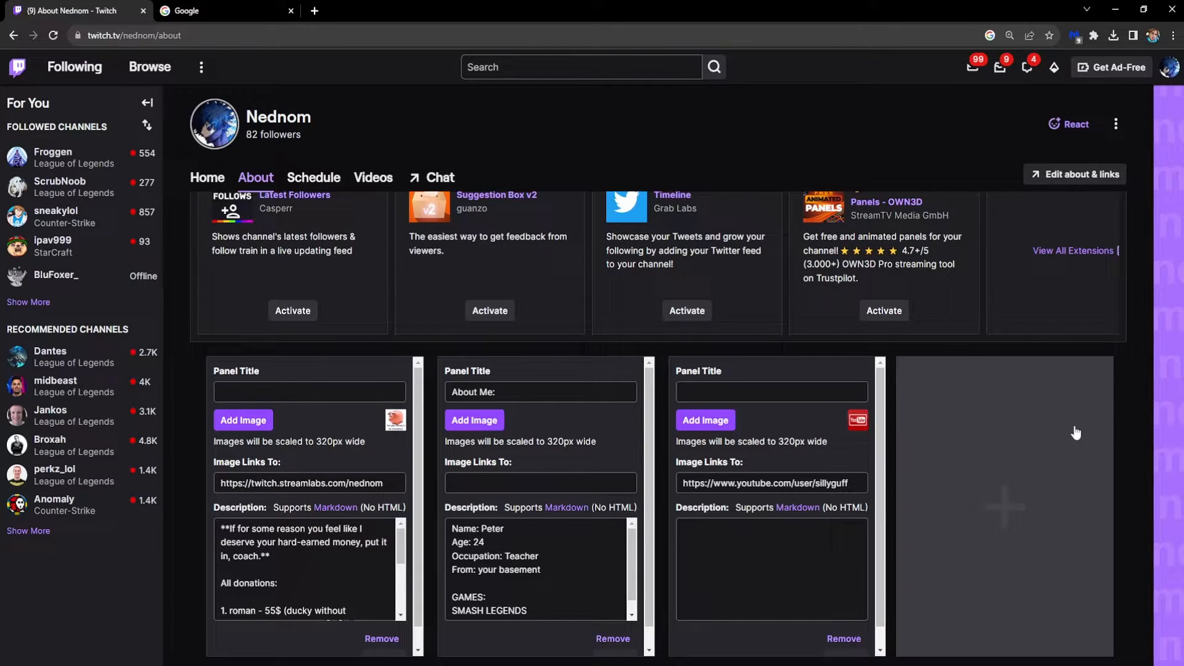
{"action": "mouse_move", "coordinate": [983, 477]}
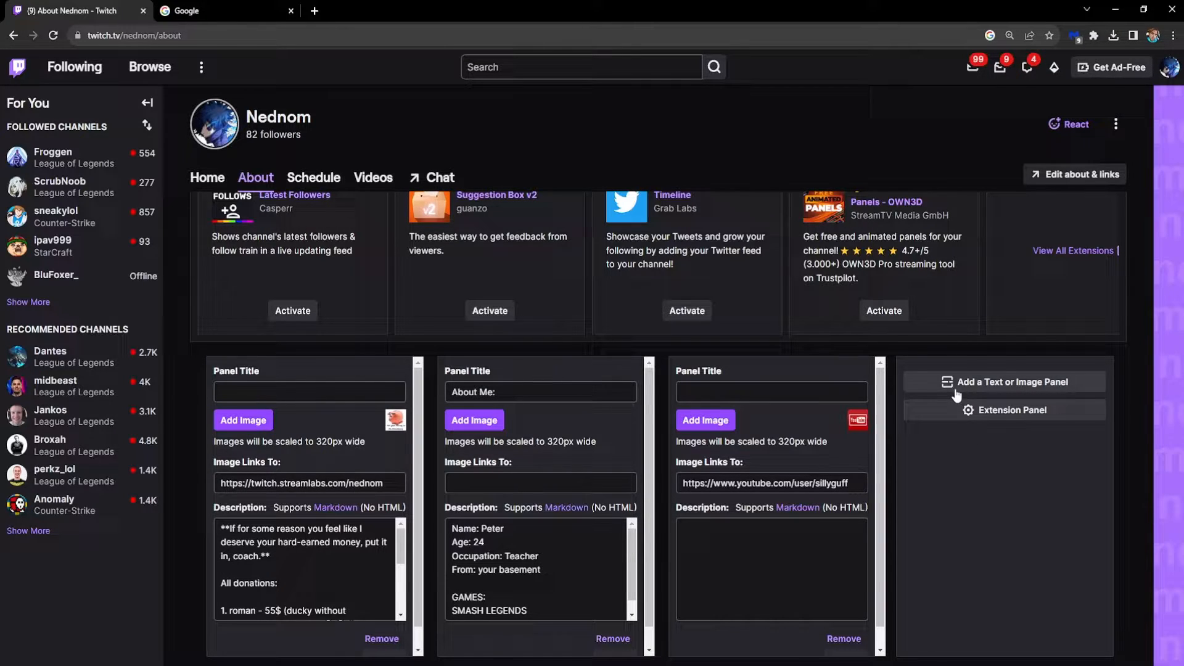
{"action": "mouse_move", "coordinate": [979, 391]}
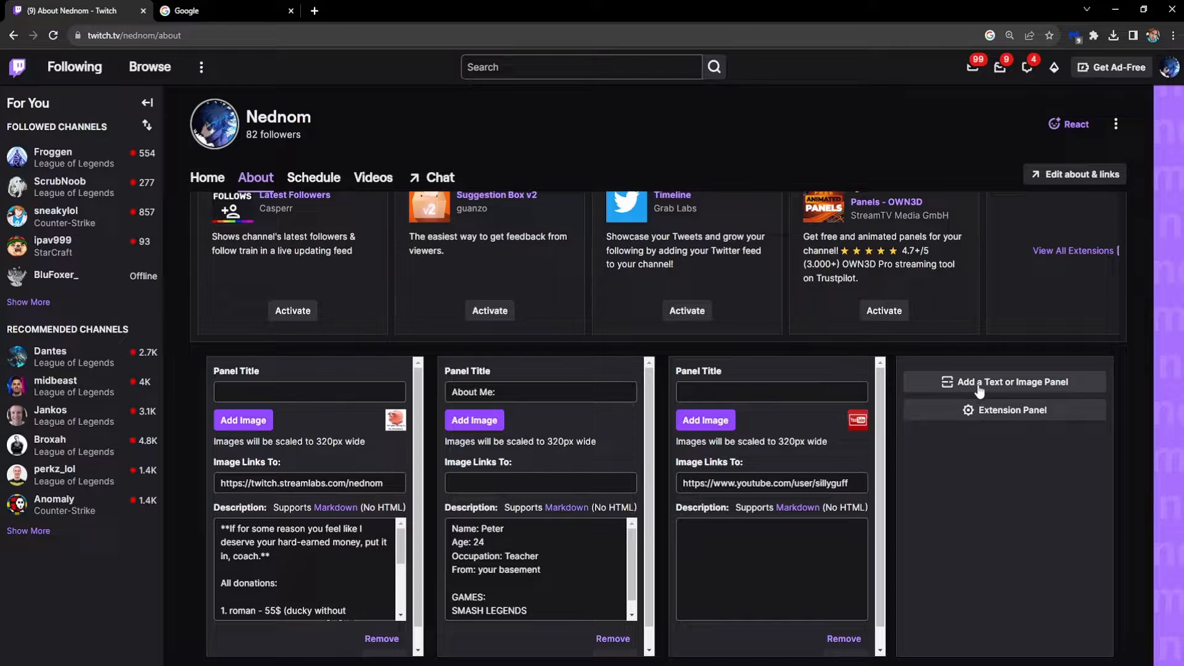
{"action": "left_click", "coordinate": [1010, 382]}
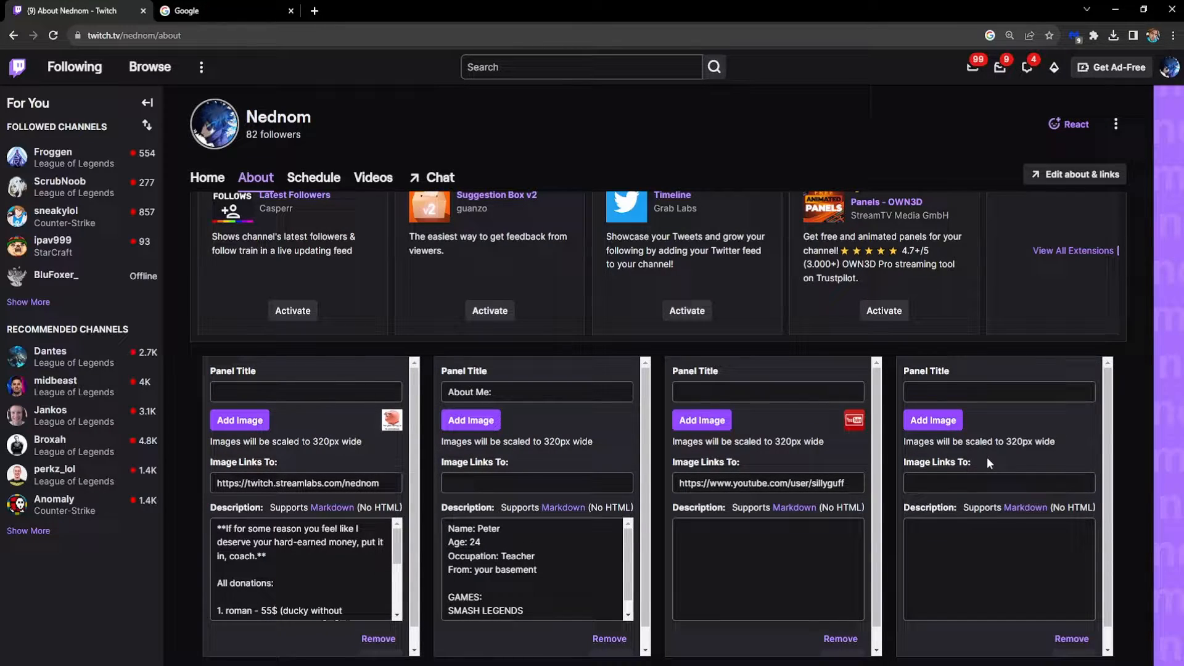
{"action": "mouse_move", "coordinate": [920, 437]}
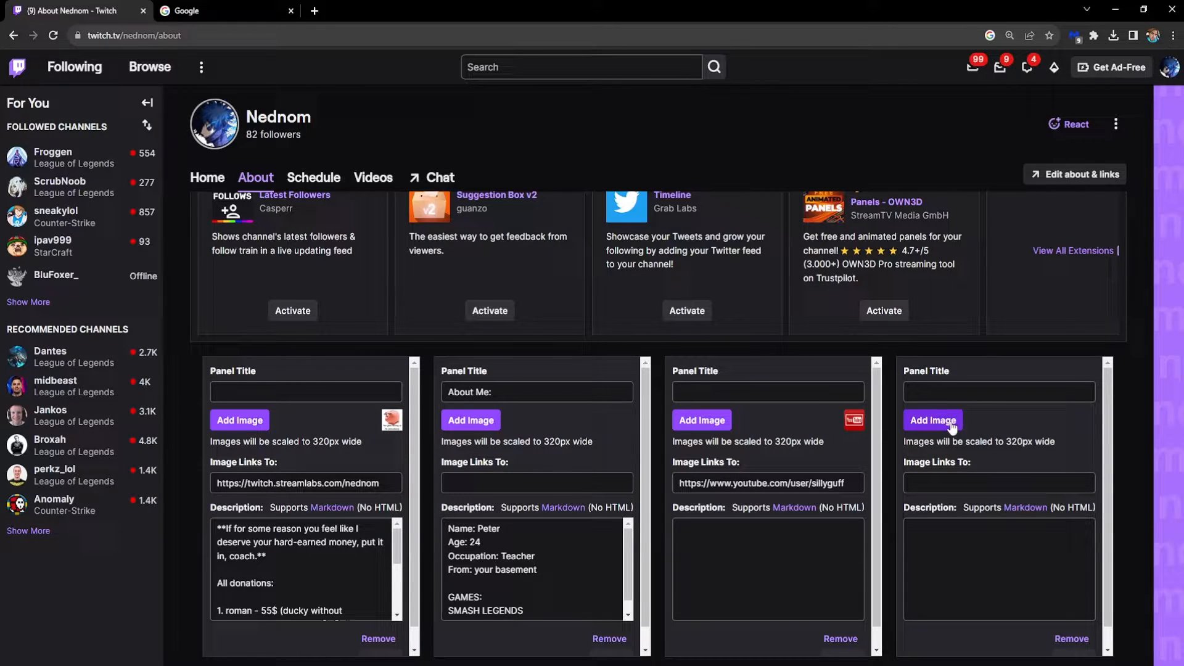
- Upload the green Cash App dollar logo file, crop it, and confirm it as the panel image
{"action": "left_click", "coordinate": [933, 419]}
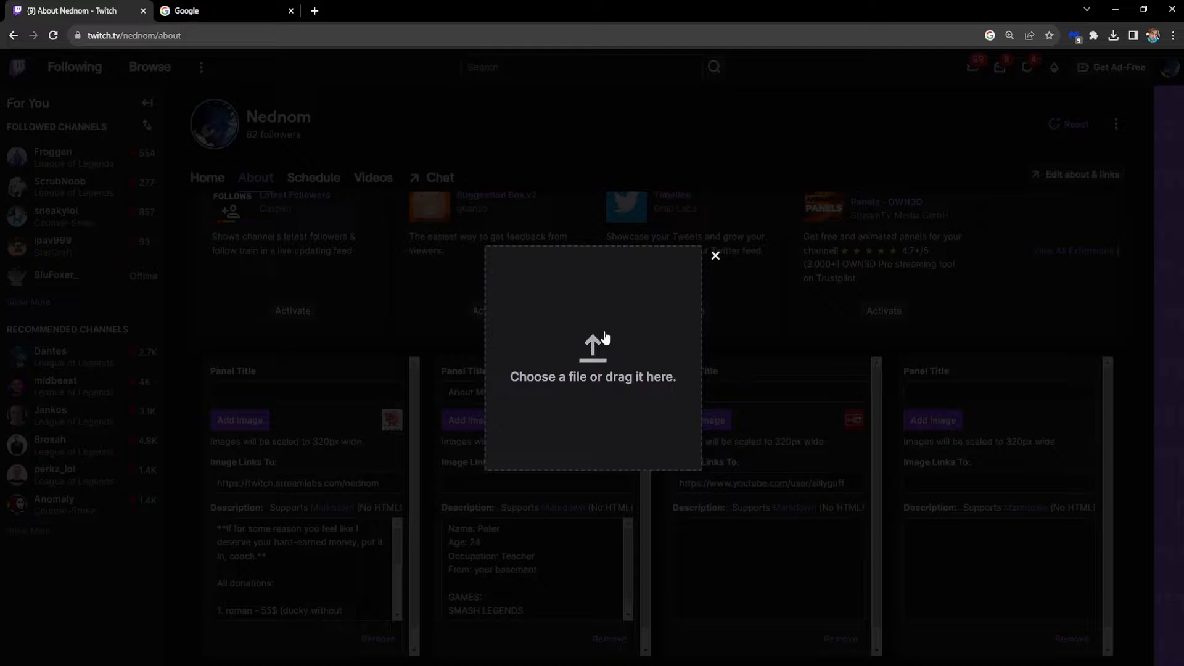
{"action": "left_click", "coordinate": [594, 348]}
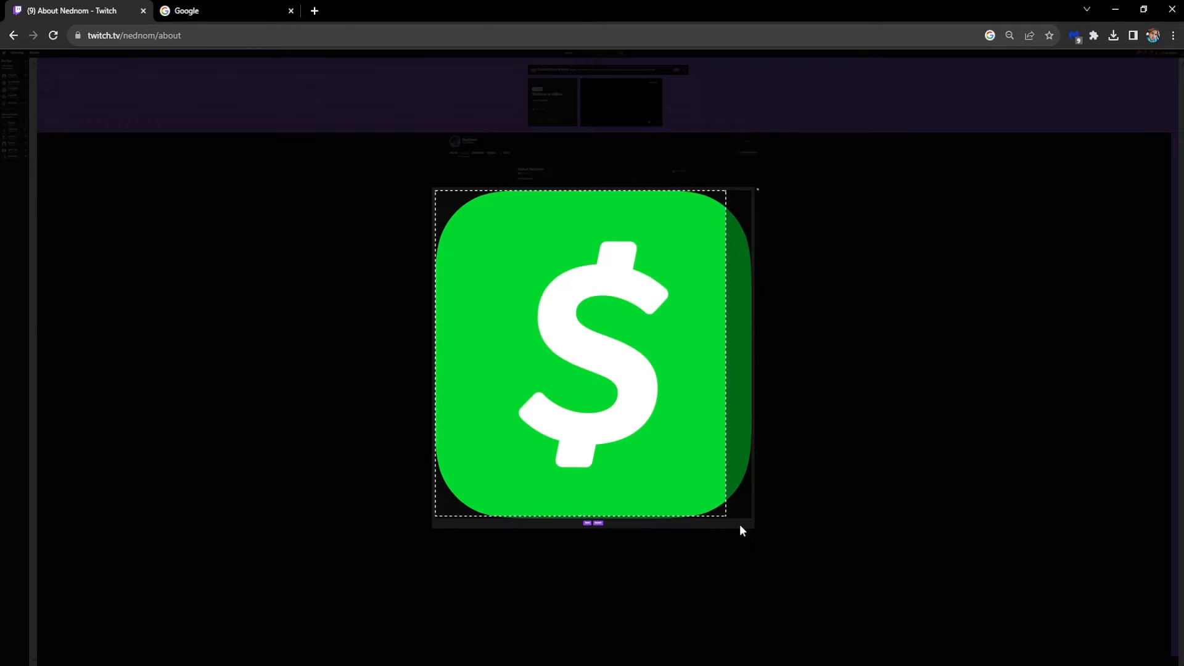
{"action": "left_click", "coordinate": [1010, 35]}
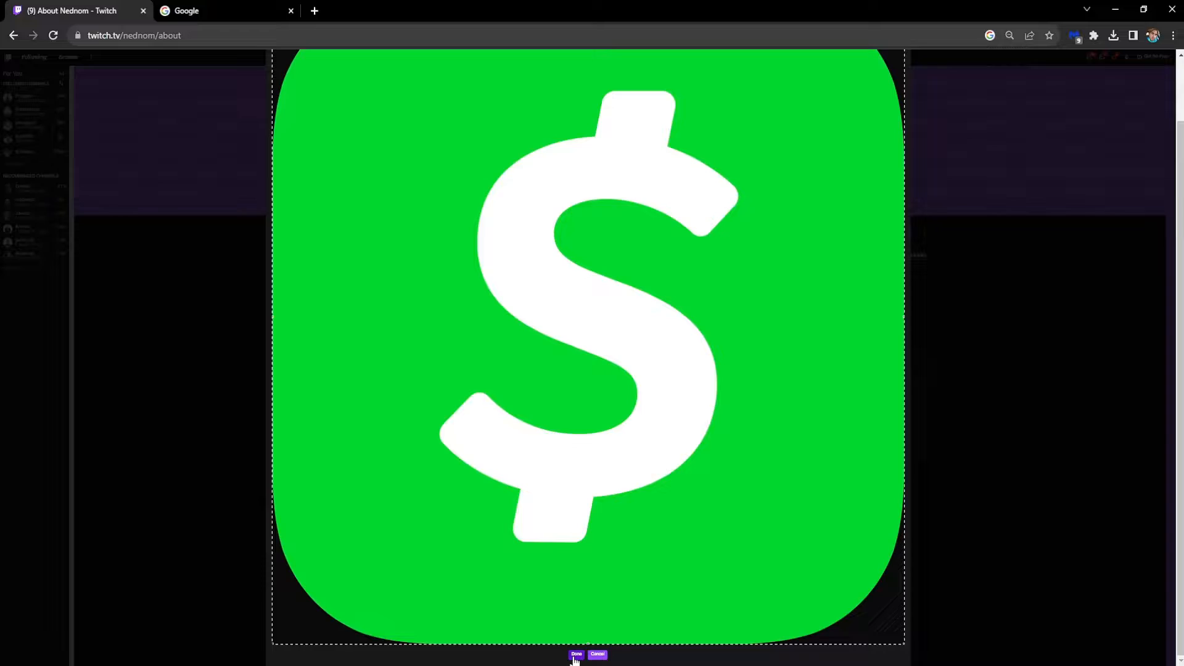
{"action": "left_click", "coordinate": [576, 655]}
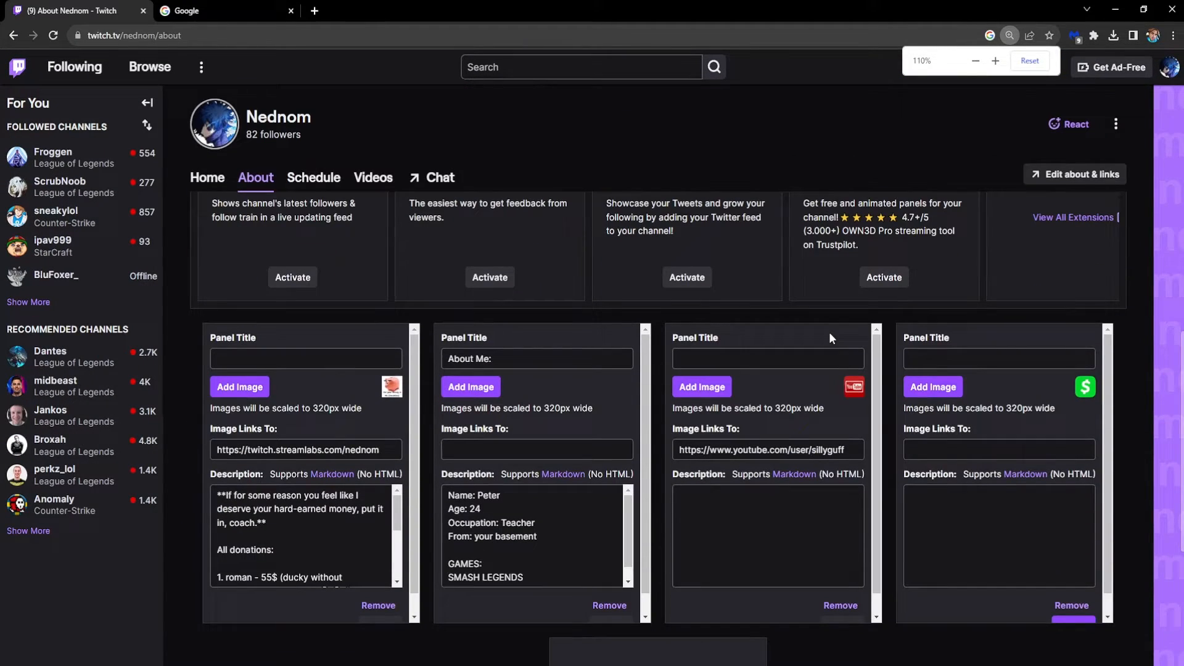
- Load the cash.app donation page in the second tab, copy its address, and return to Twitch
{"action": "left_click", "coordinate": [998, 449]}
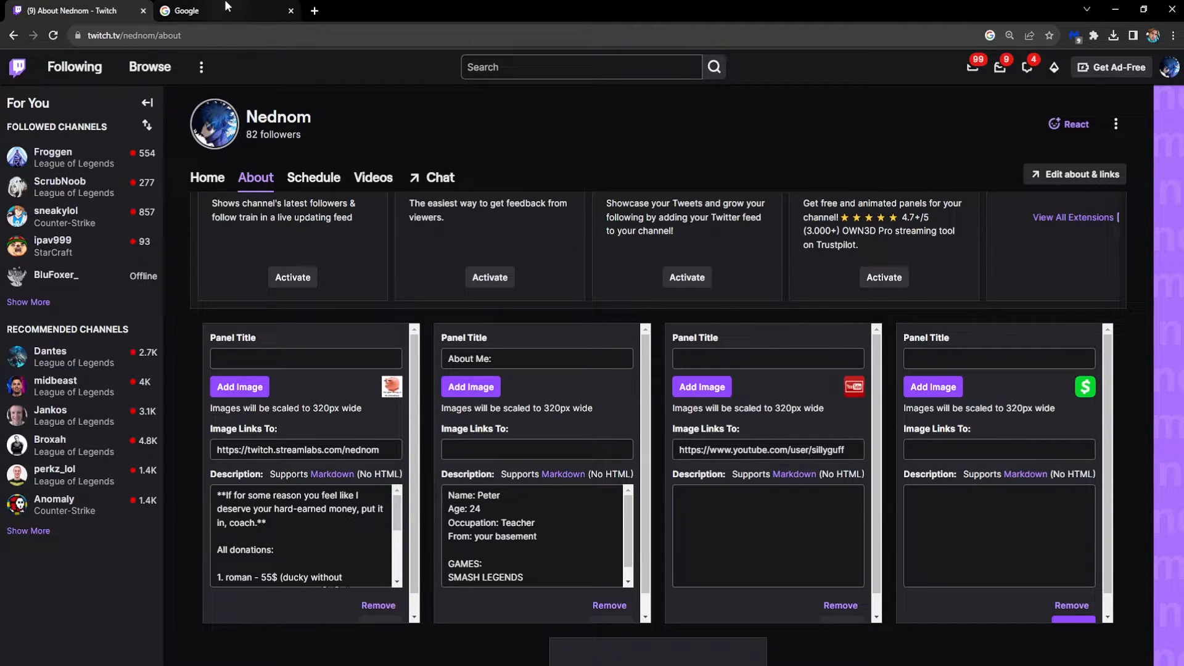
{"action": "left_click", "coordinate": [219, 11]}
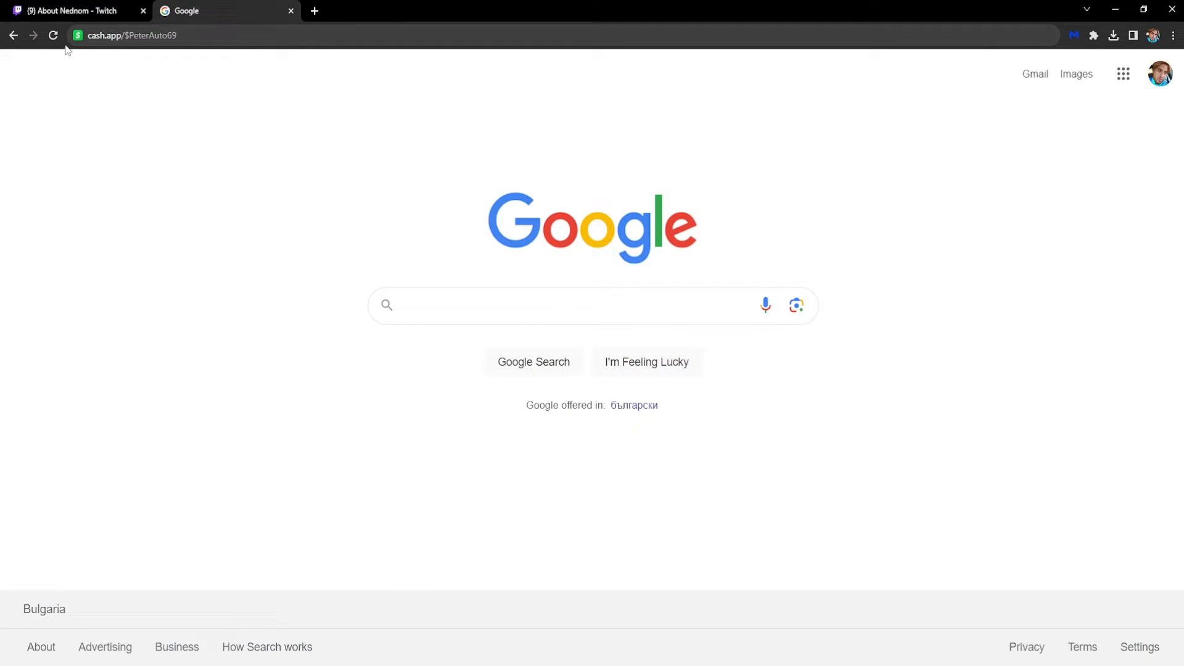
{"action": "left_click", "coordinate": [128, 35]}
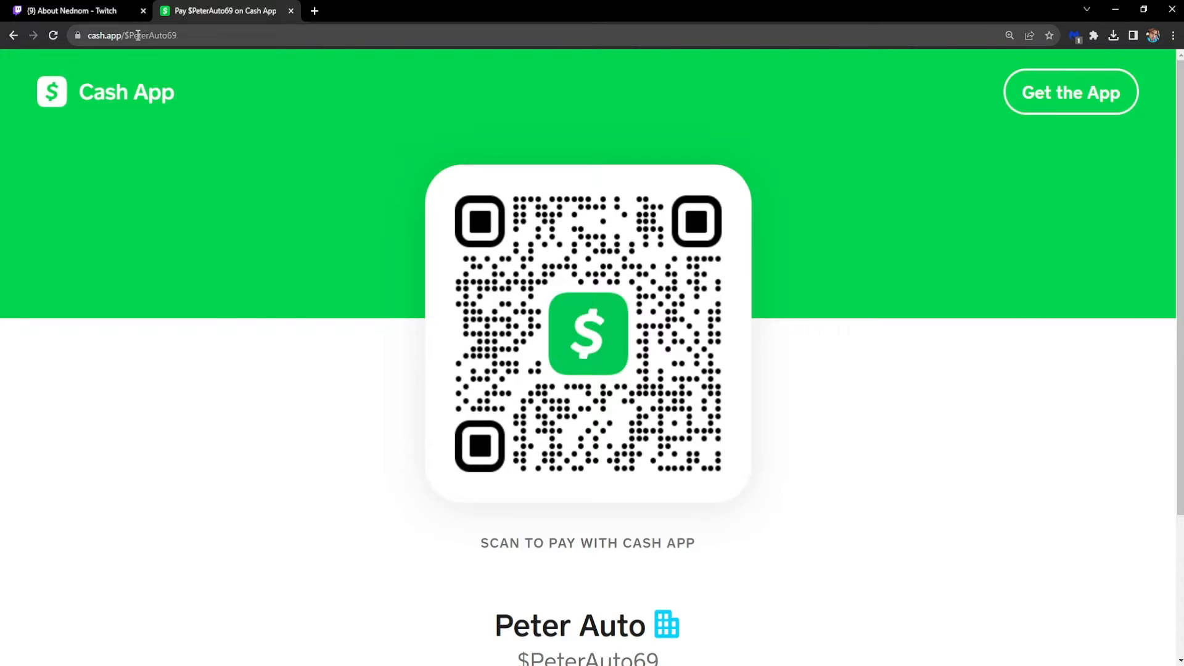
{"action": "left_click", "coordinate": [132, 34]}
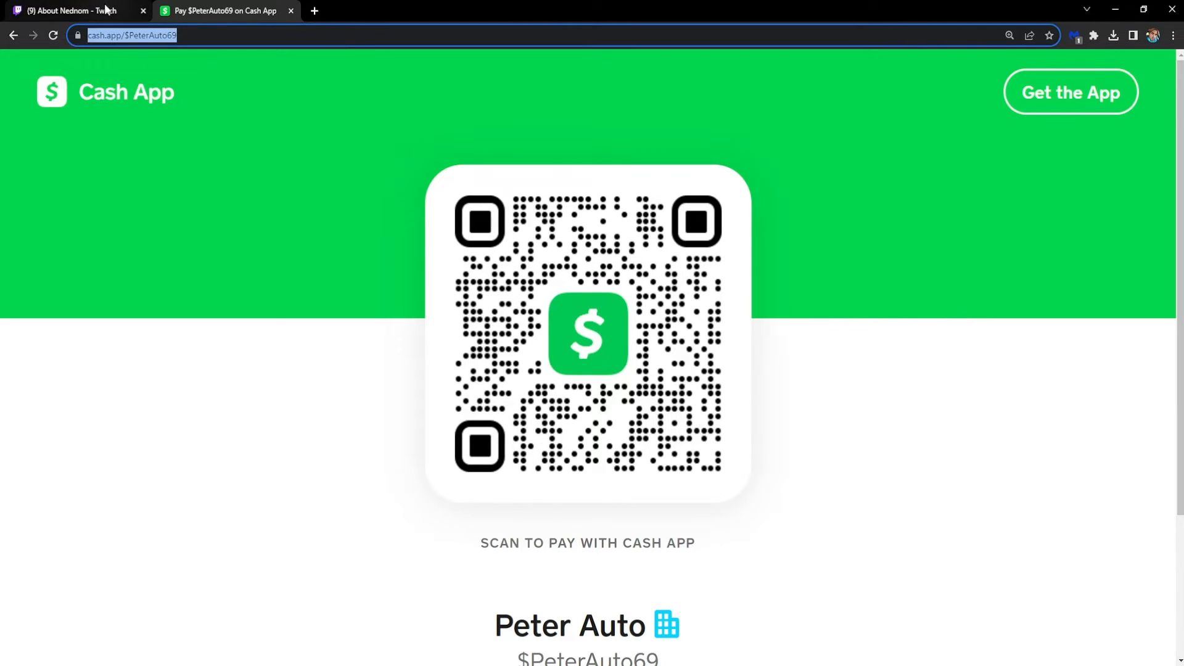
{"action": "left_click", "coordinate": [75, 11]}
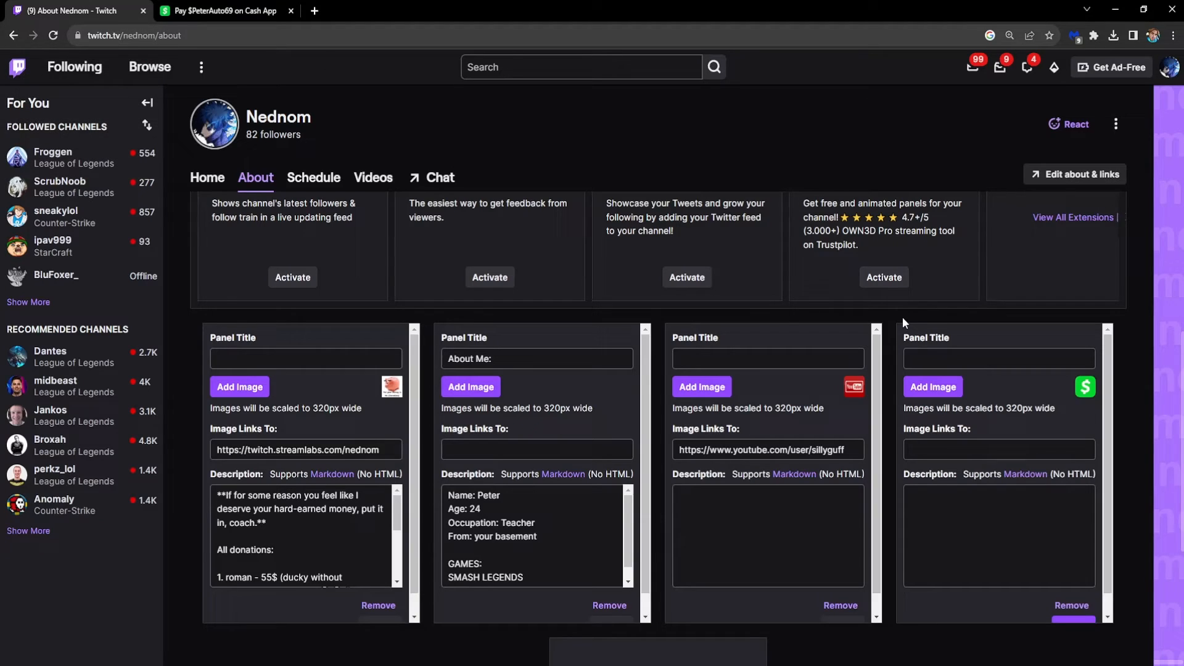
- Paste the cash.app URL into Image Links To, submit the panel, and turn off Edit Panels
{"action": "left_click", "coordinate": [997, 449]}
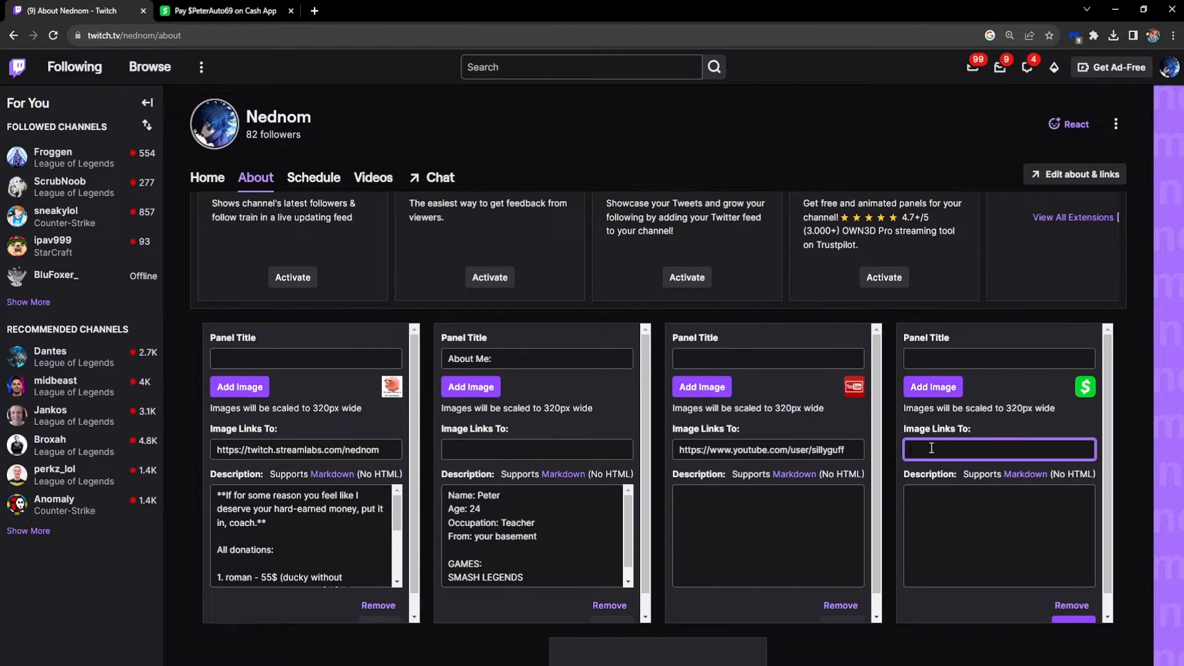
{"action": "right_click", "coordinate": [998, 449]}
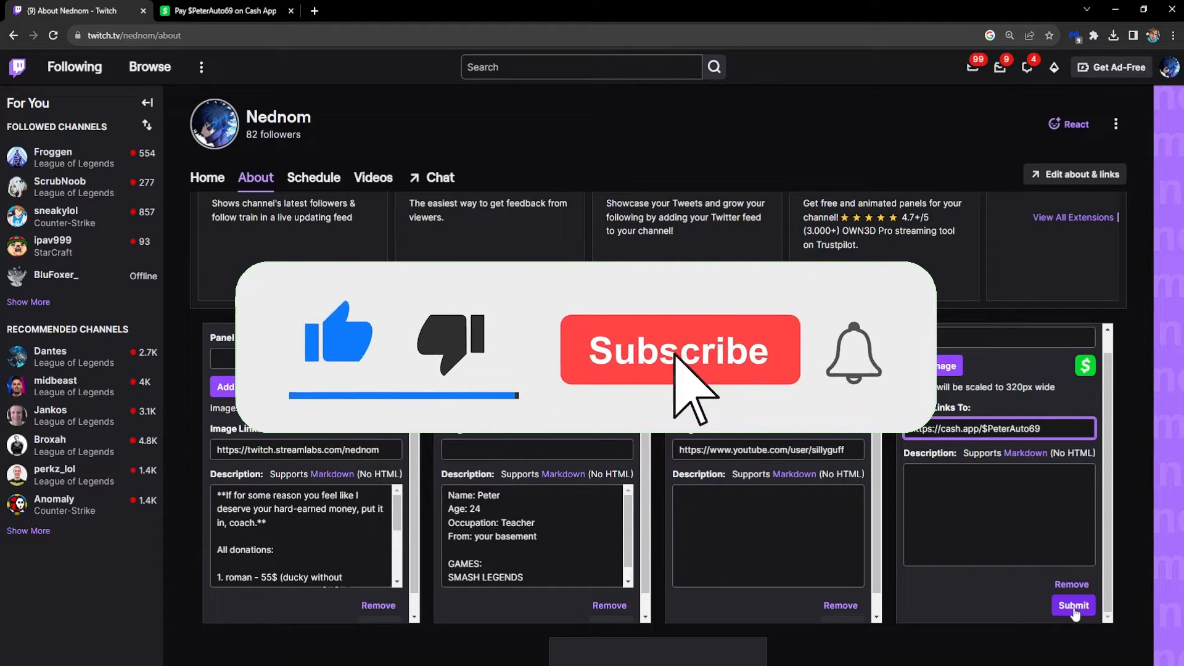
{"action": "left_click", "coordinate": [1072, 605]}
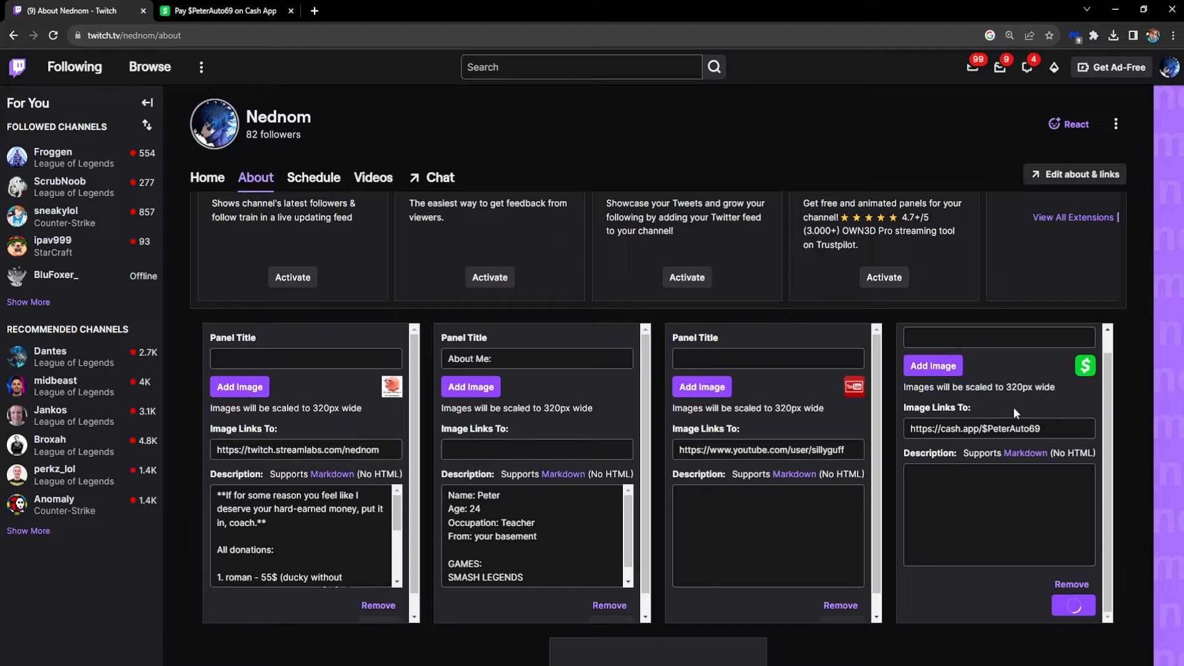
{"action": "scroll", "scroll_direction": "down", "scroll_amount": 3}
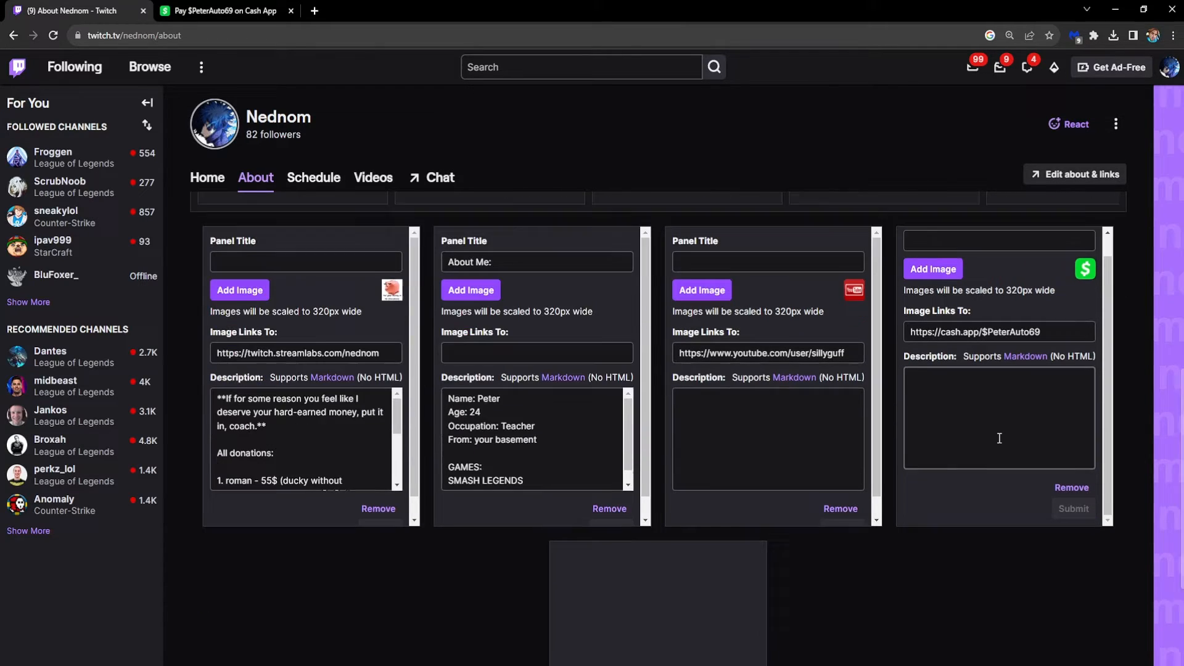
{"action": "left_click", "coordinate": [202, 211]}
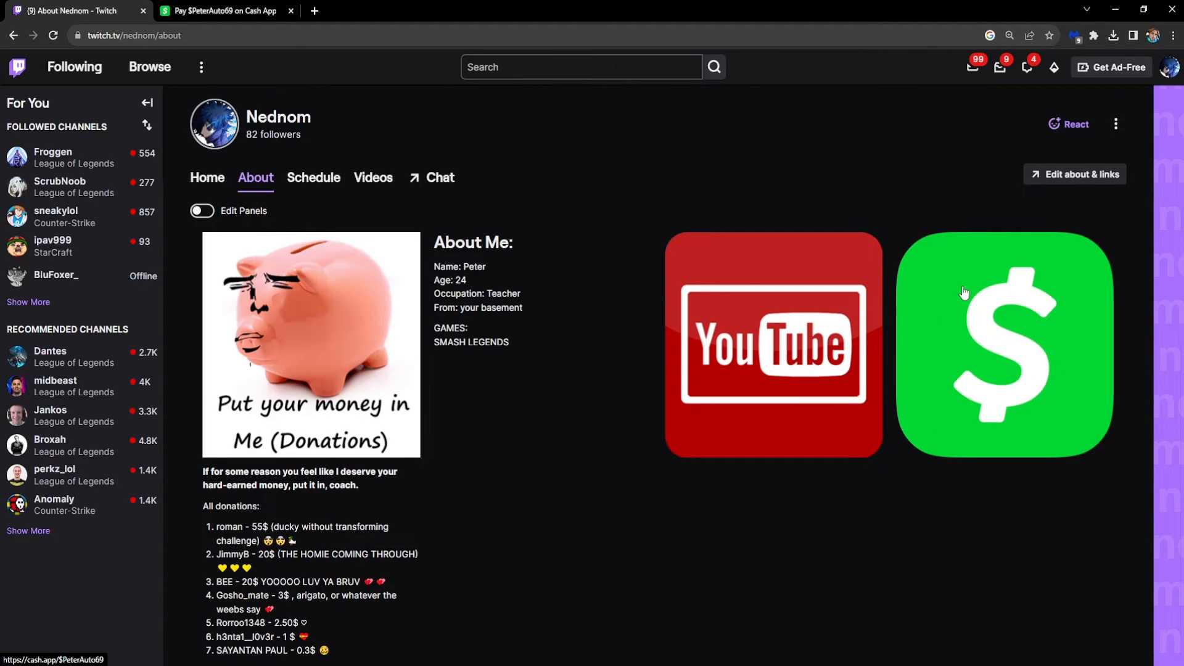
{"action": "mouse_move", "coordinate": [1012, 375]}
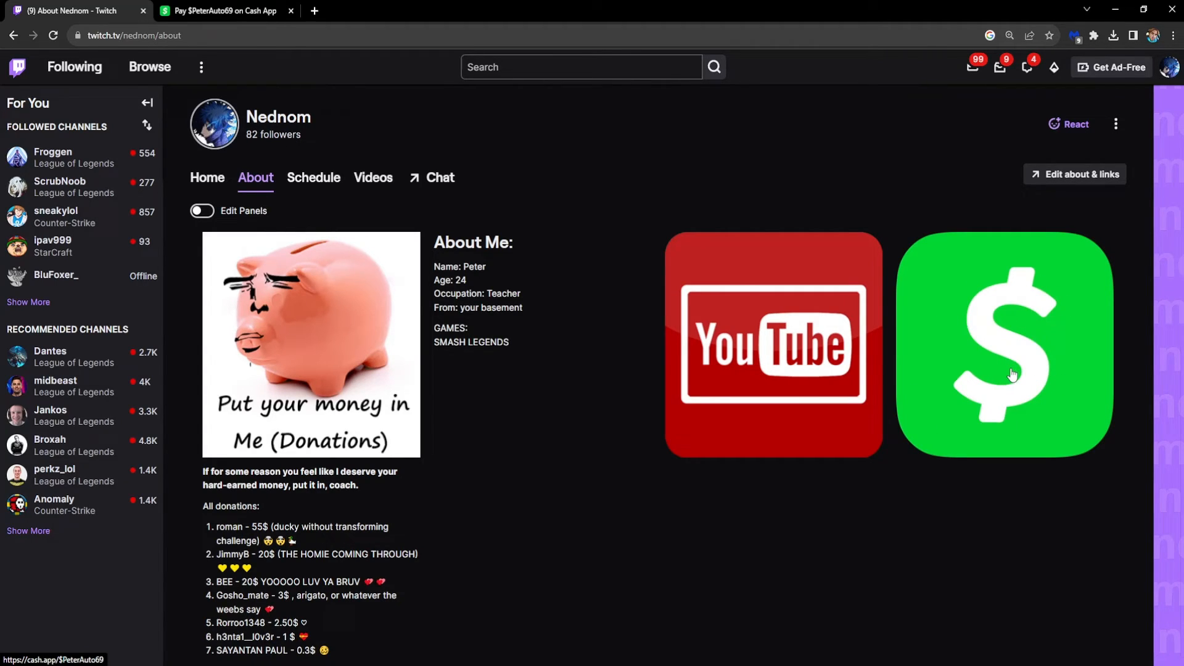
{"action": "left_click", "coordinate": [1004, 344]}
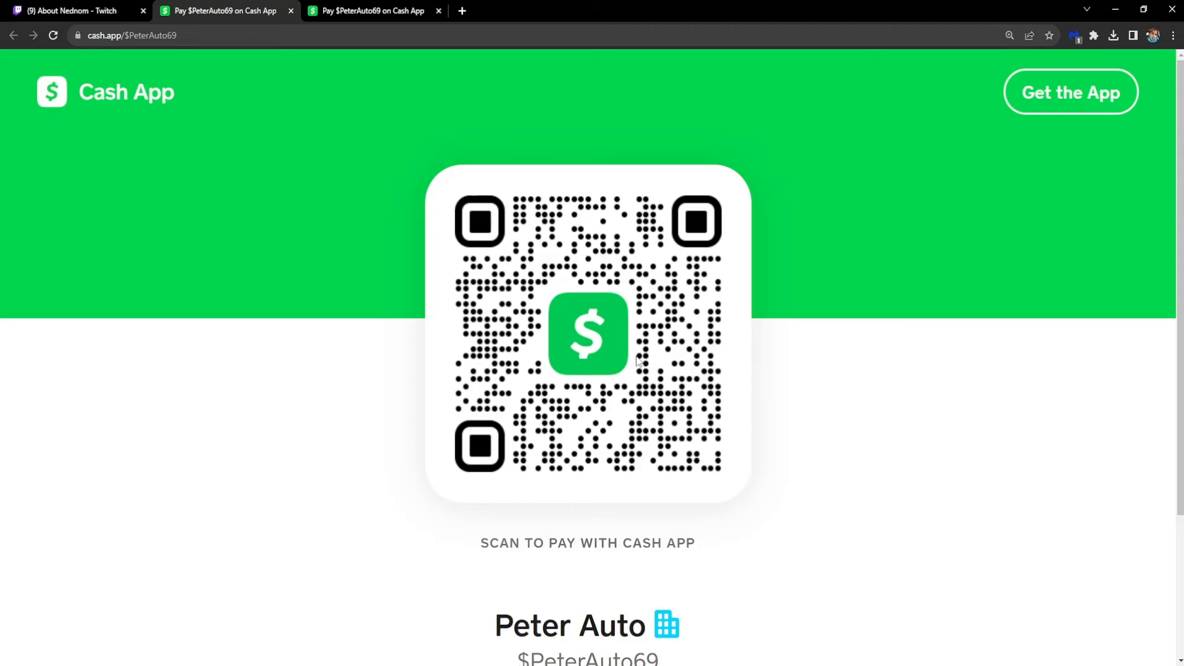
{"action": "mouse_move", "coordinate": [590, 291]}
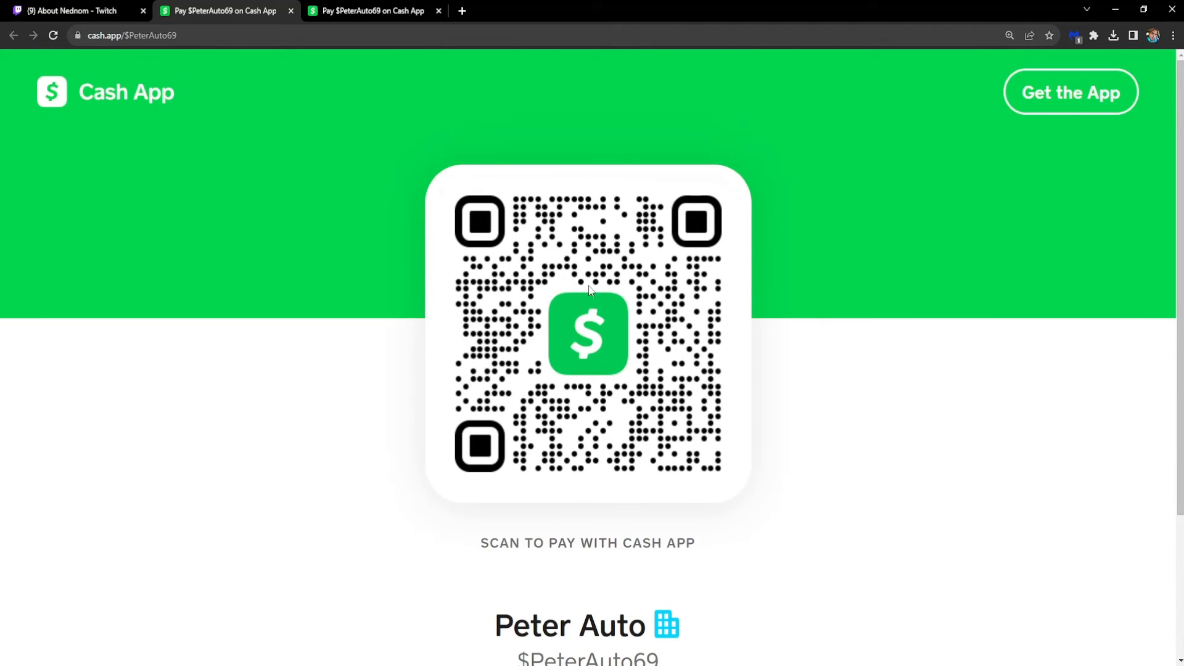
{"action": "scroll", "scroll_direction": "down", "scroll_amount": 3}
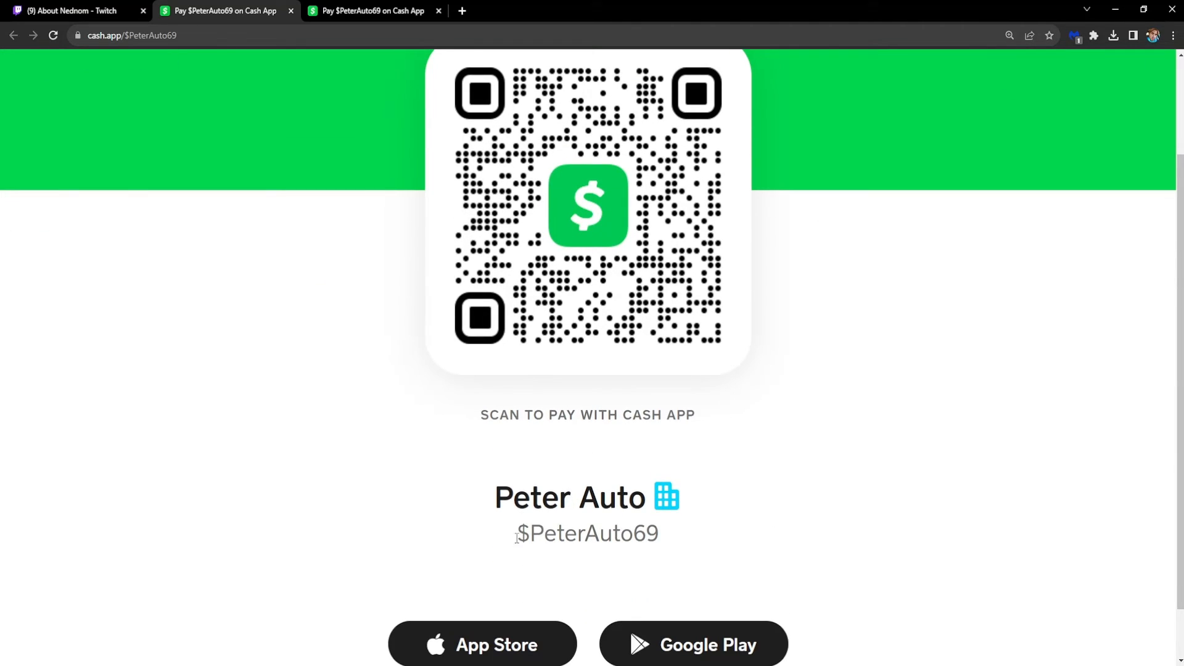
{"action": "mouse_move", "coordinate": [854, 372]}
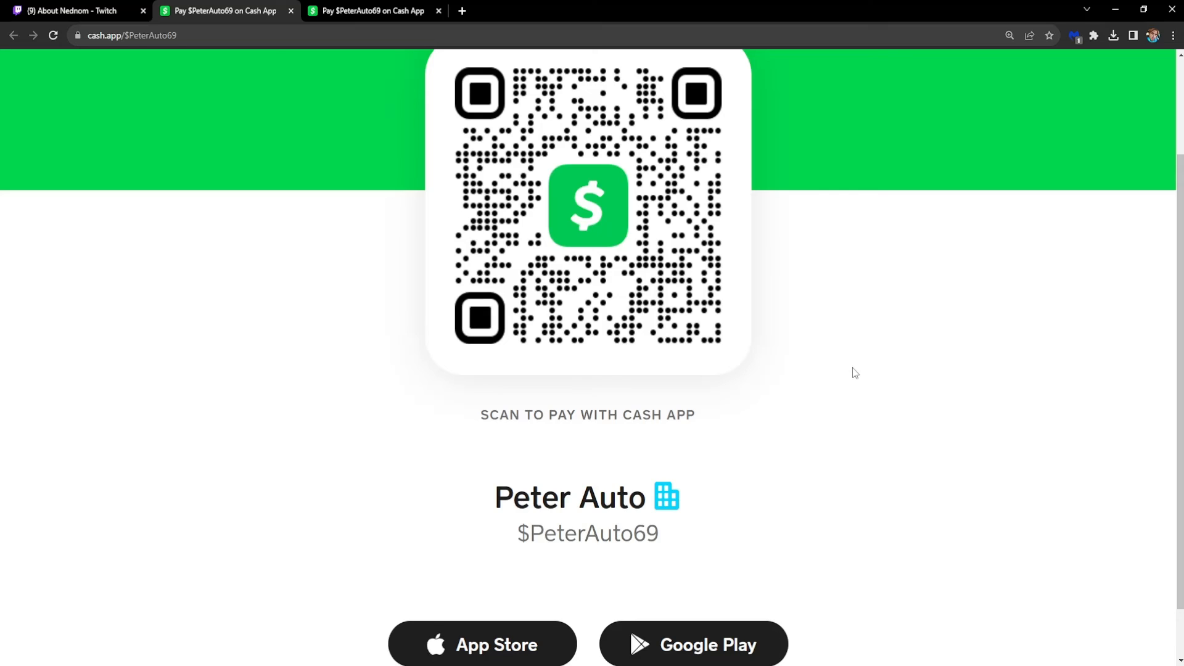